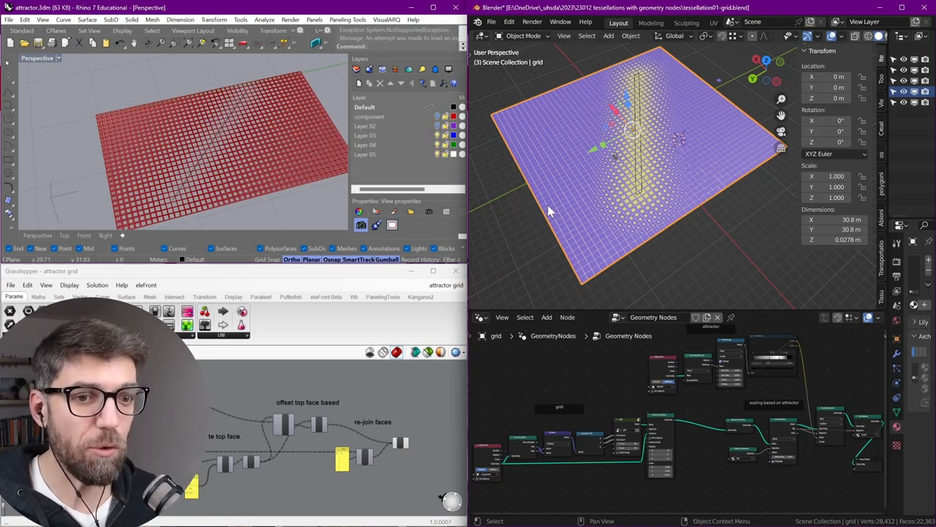
mouse_move(617, 201)
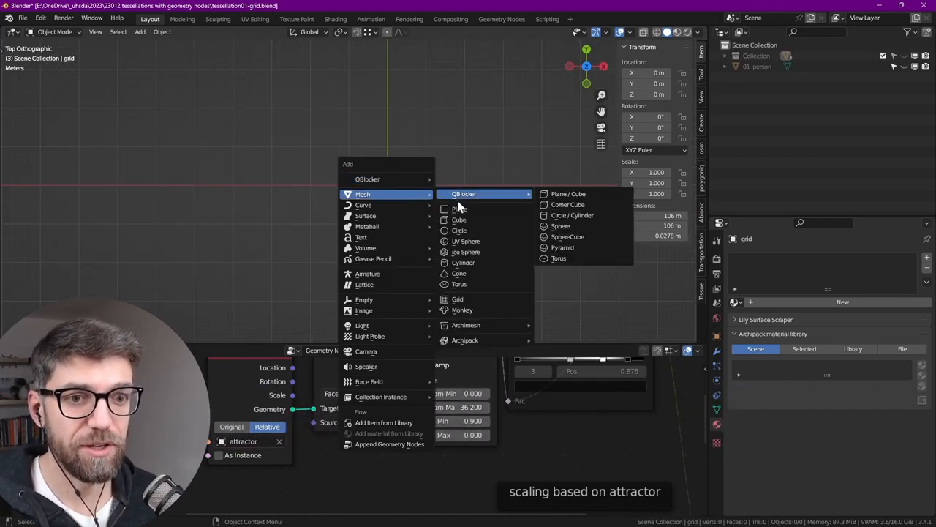
Step: Add a 0.75 m plane, apply its scale and extrude it into a 0.005 m slab
click(567, 193)
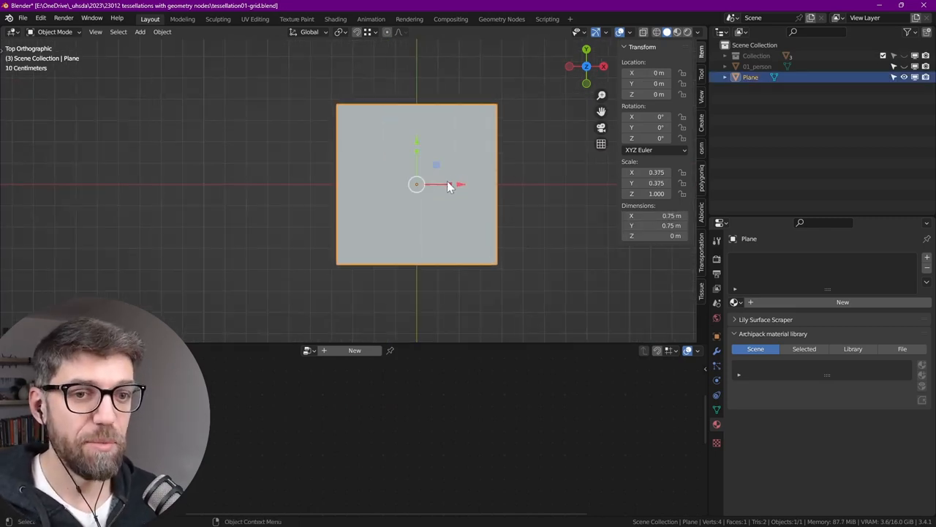
key(Tab)
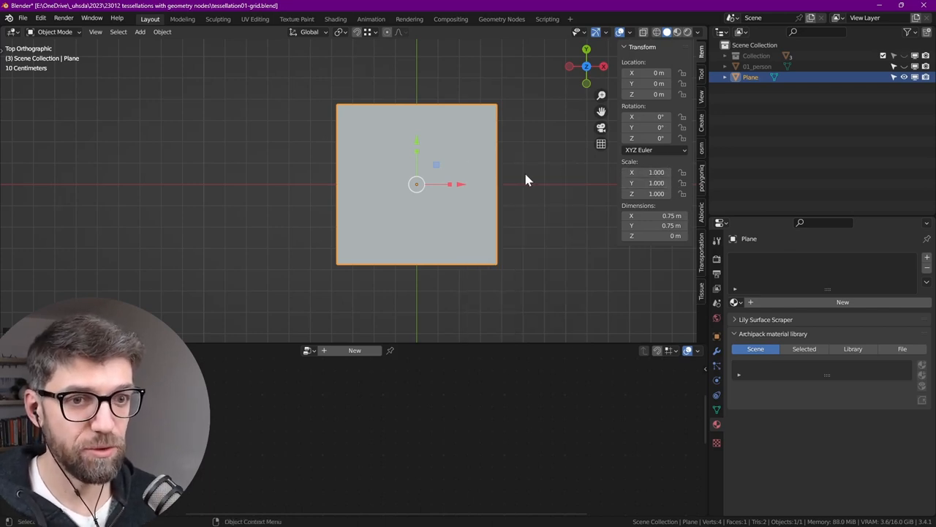
mouse_move(435, 345)
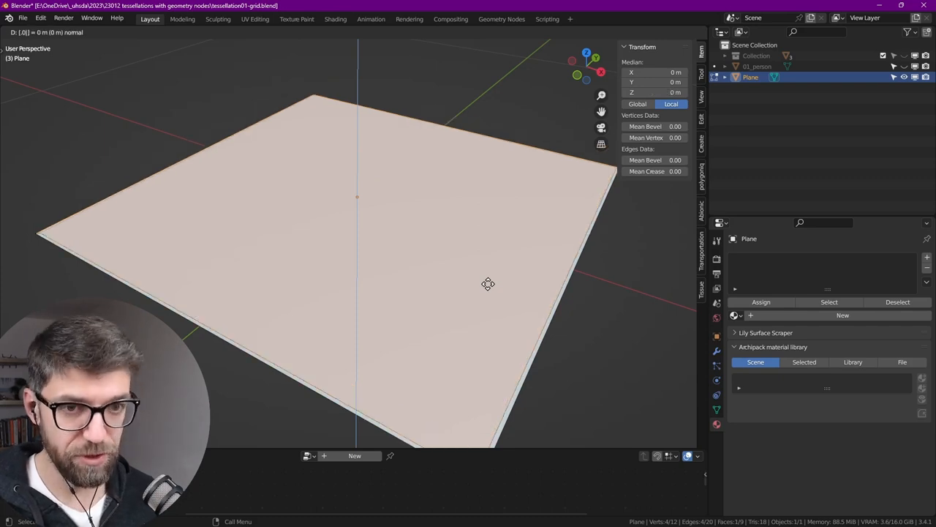
key(Tab)
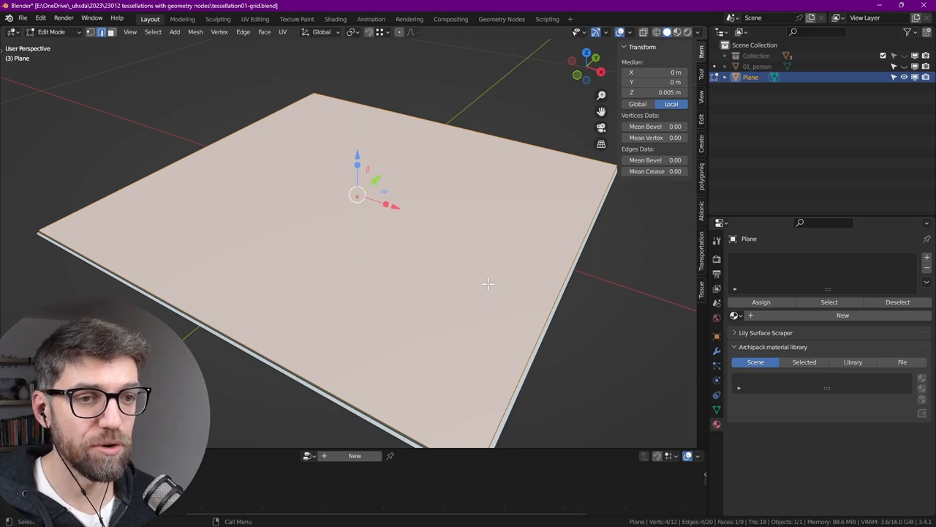
key(Tab)
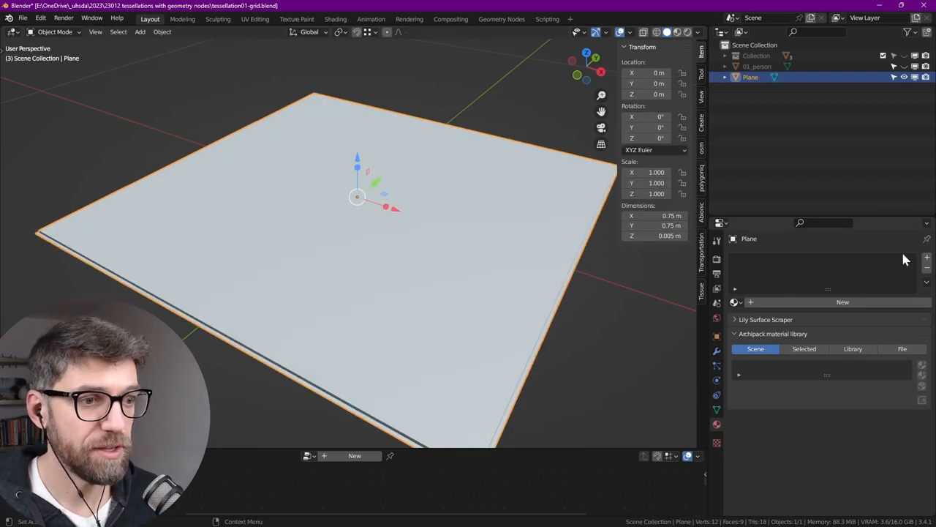
mouse_move(733, 319)
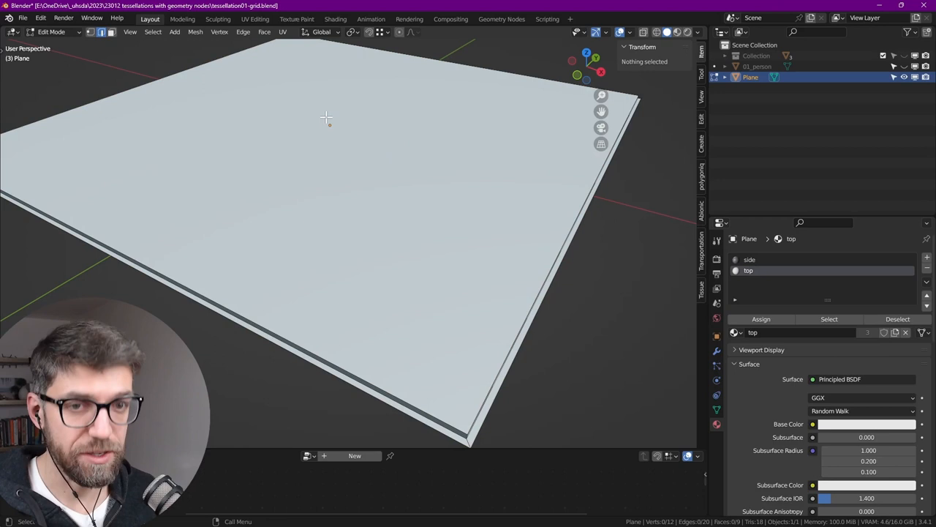
Step: Assign side and top materials and a third slot with the inner material to the slab
key(a)
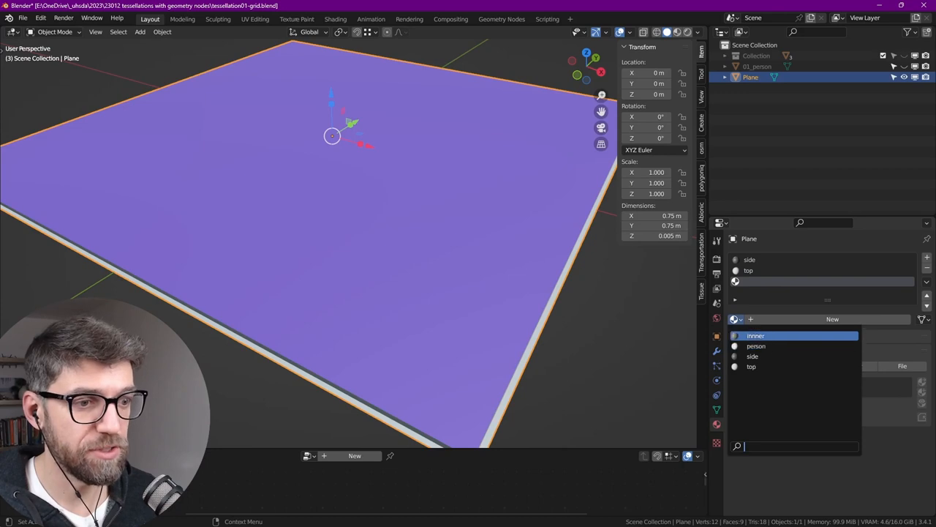
click(755, 336)
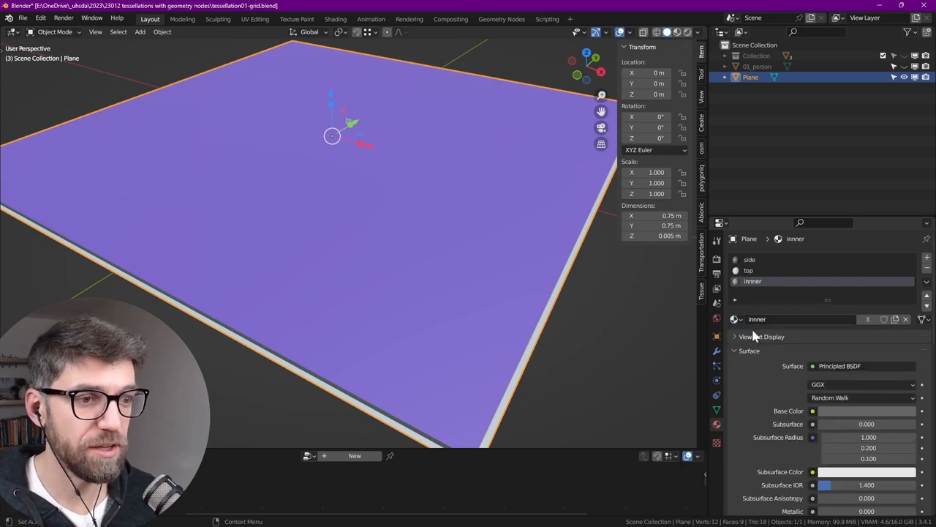
scroll(down, 3)
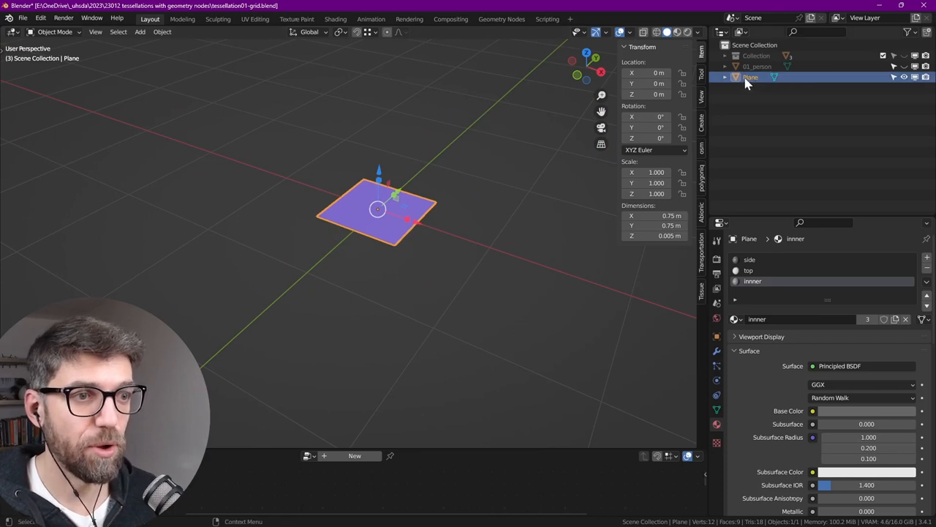
Step: Add a cube with geometry nodes reading the Plane and outputting a 4 by 6.6 m Grid
click(139, 32)
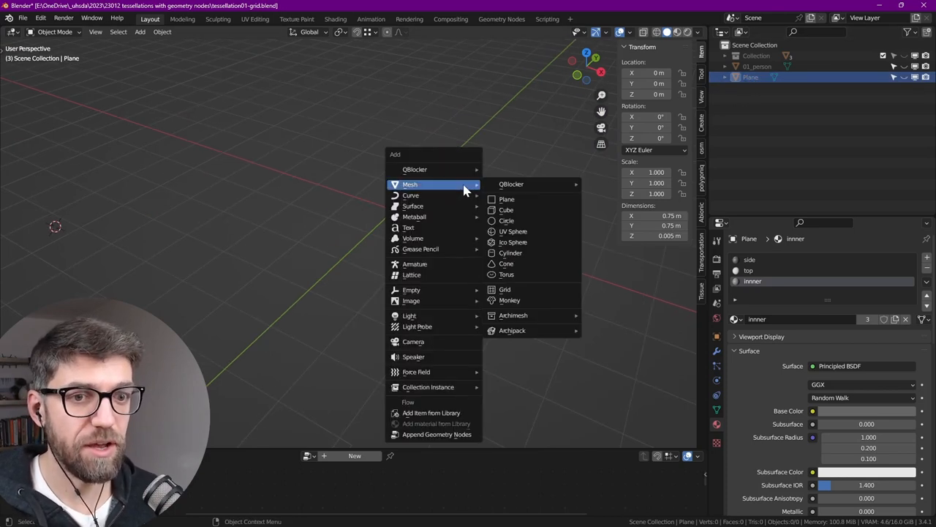
click(505, 211)
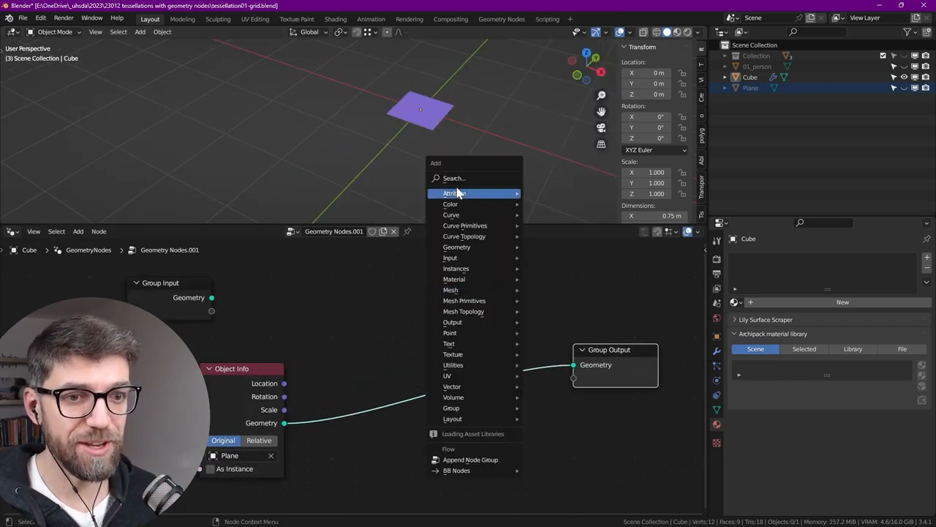
text(gr)
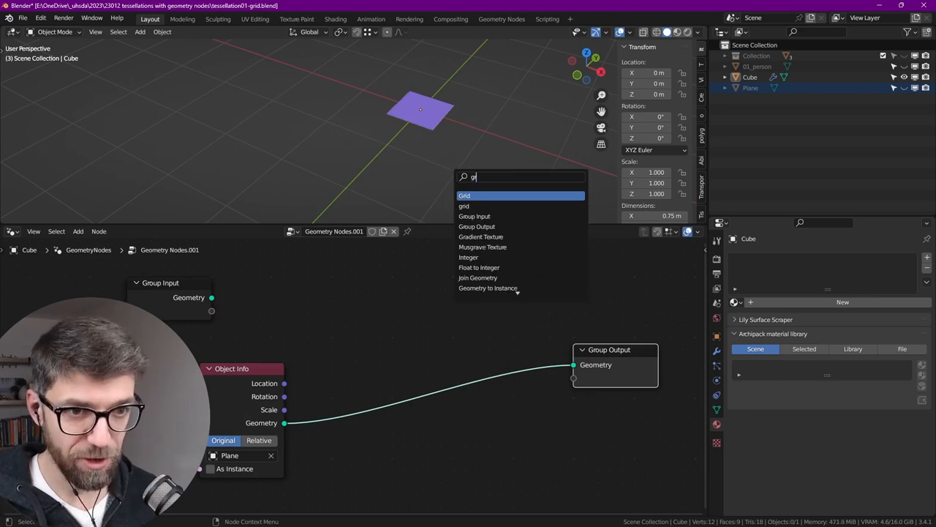
click(465, 196)
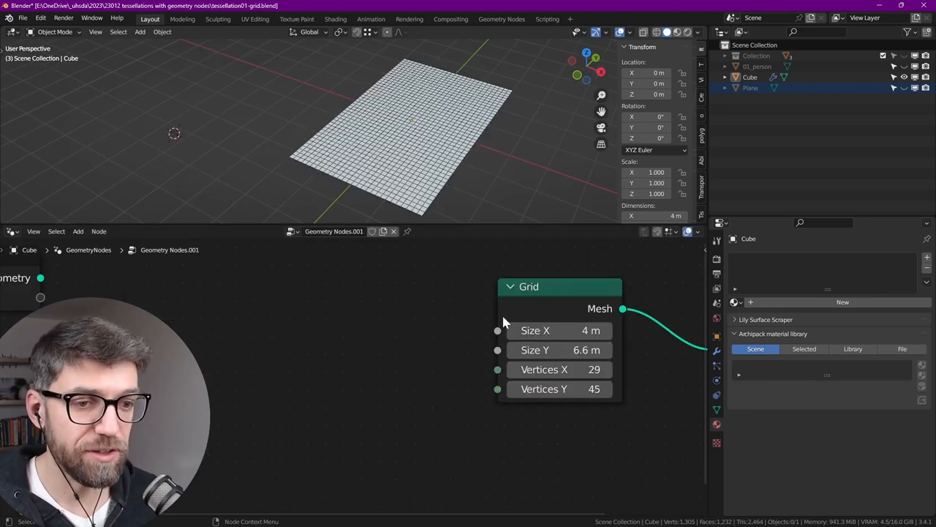
mouse_move(535, 350)
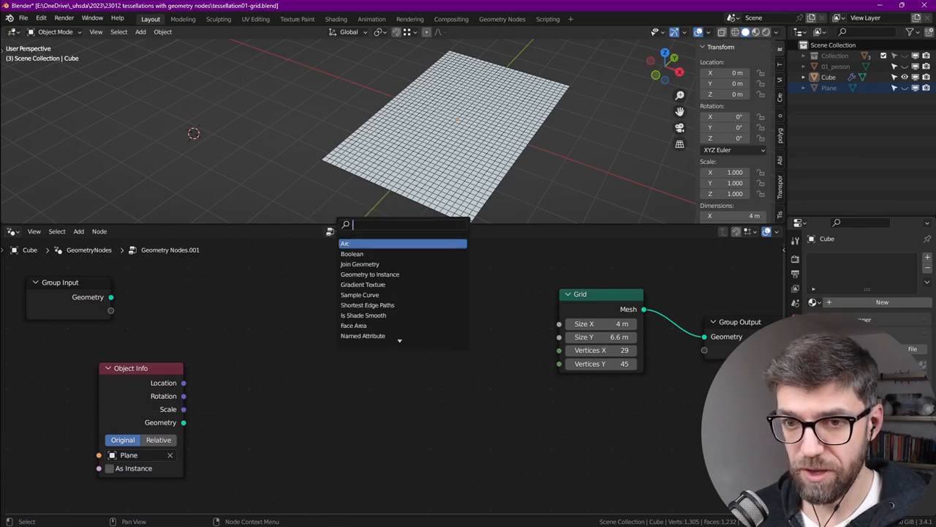
Step: Add an X cell value input and a Multiply math node for the custom grid group
click(346, 243)
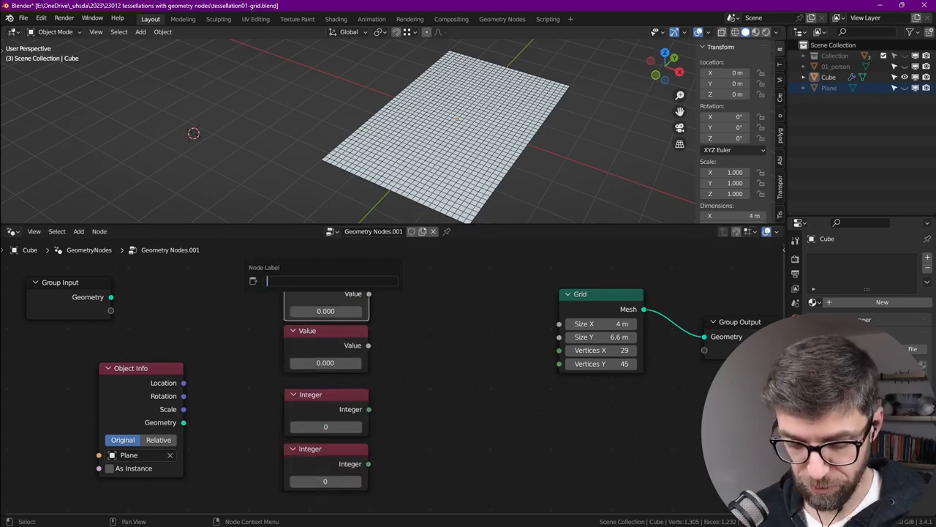
text(X cell size)
click(326, 330)
text(Y cell size)
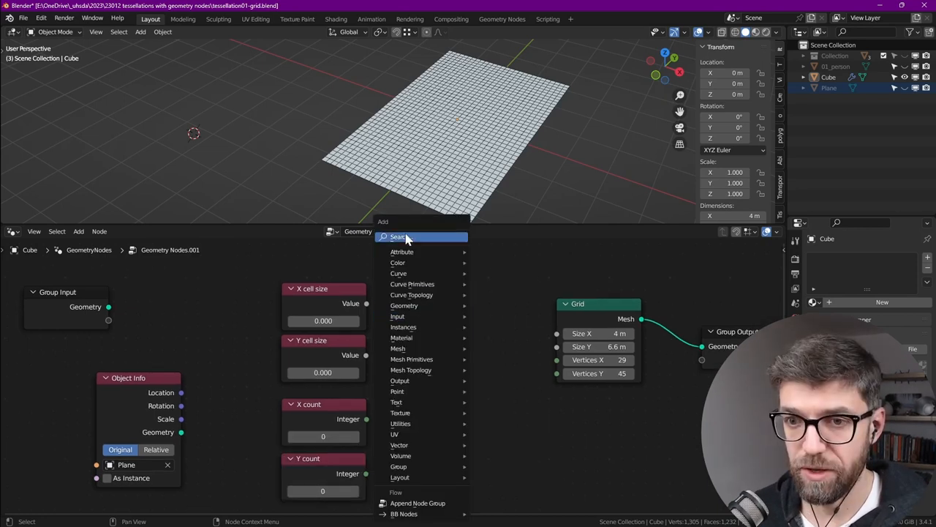
text(mult)
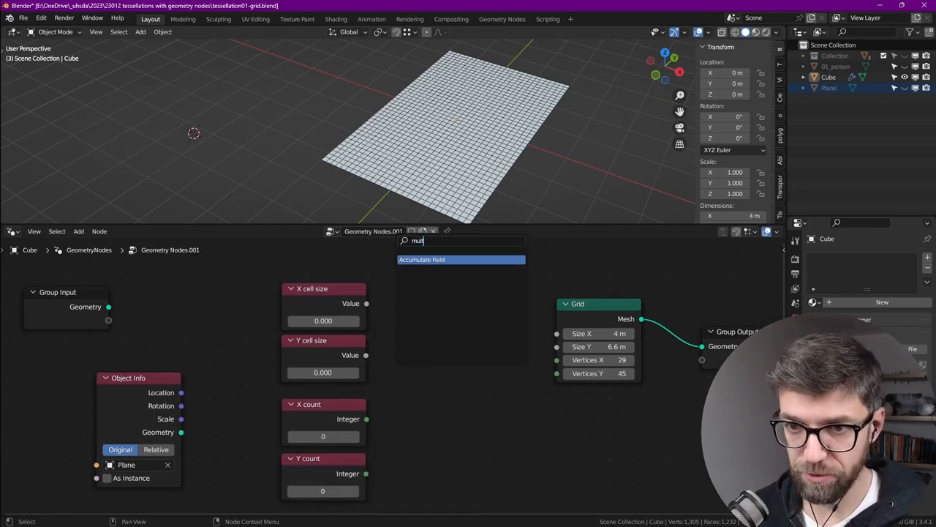
click(421, 259)
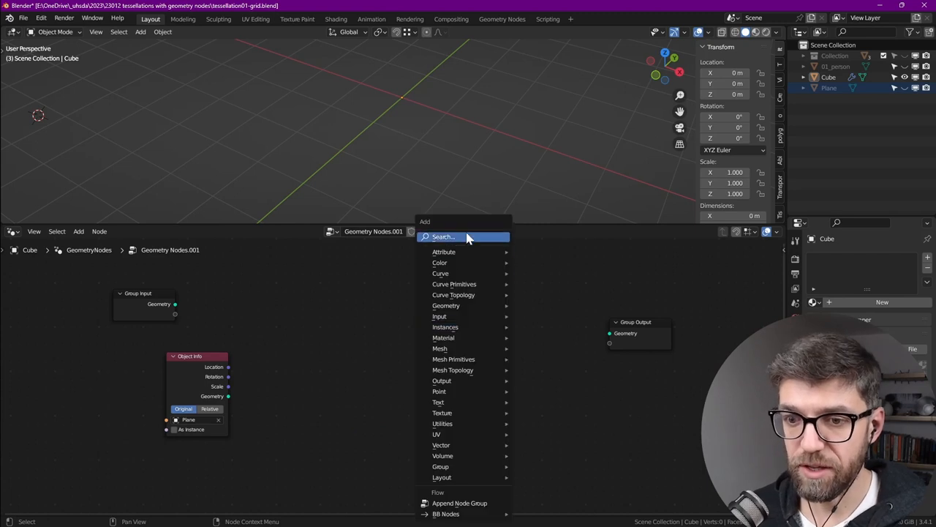
mouse_move(442, 466)
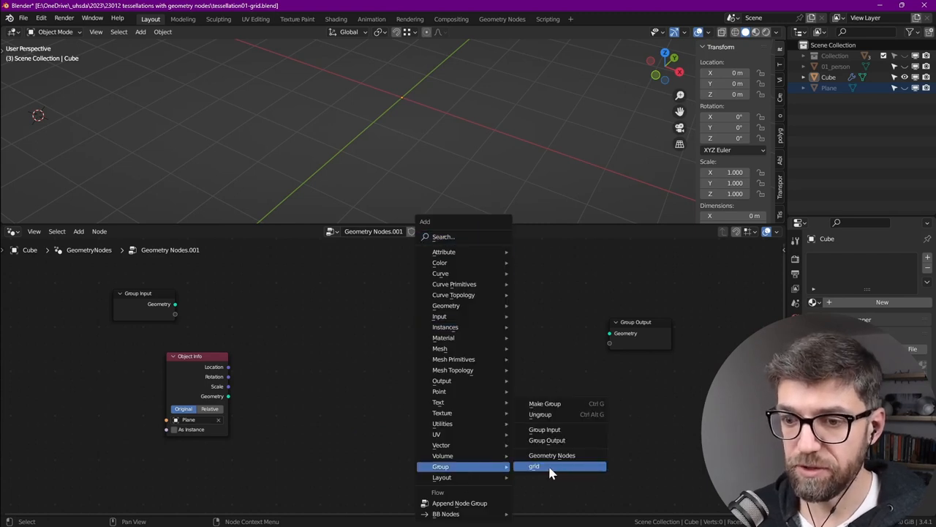
Step: Insert the custom grid node group into the tree and raise its cell count
click(536, 466)
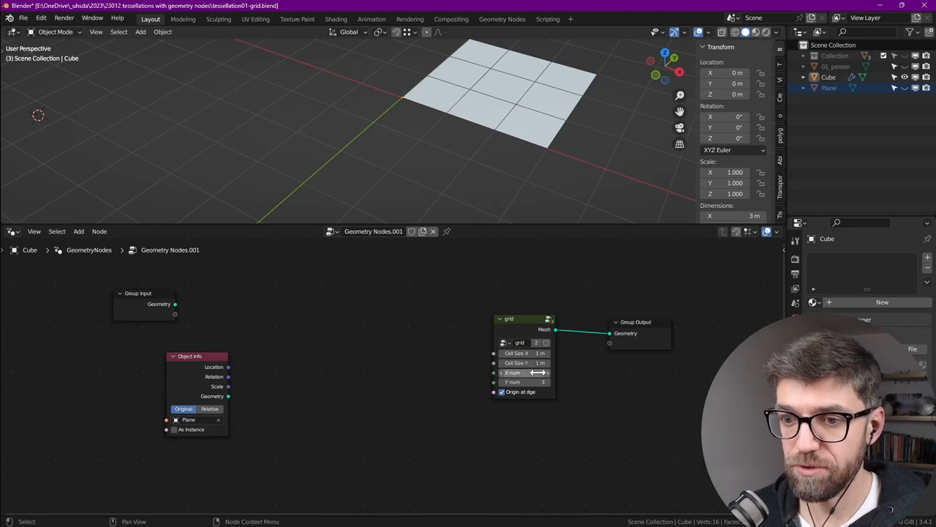
drag(527, 373, 543, 373)
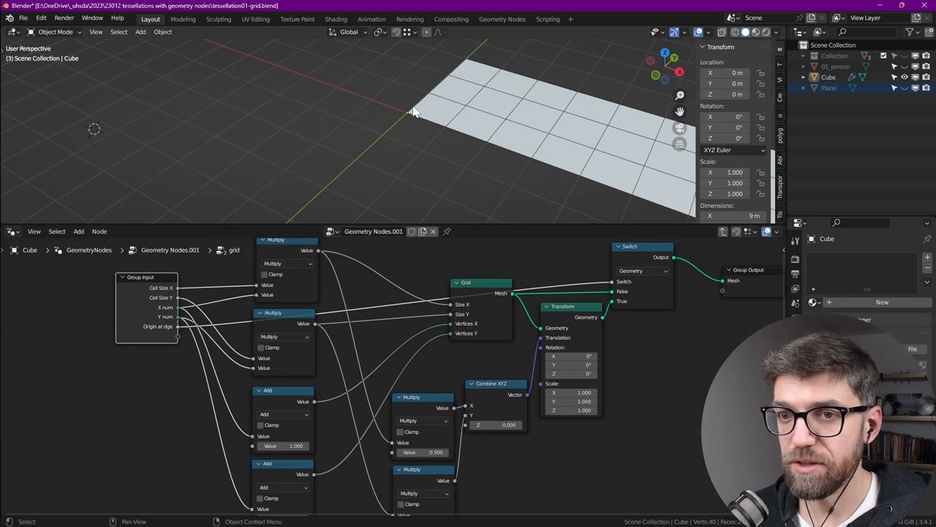
mouse_move(574, 331)
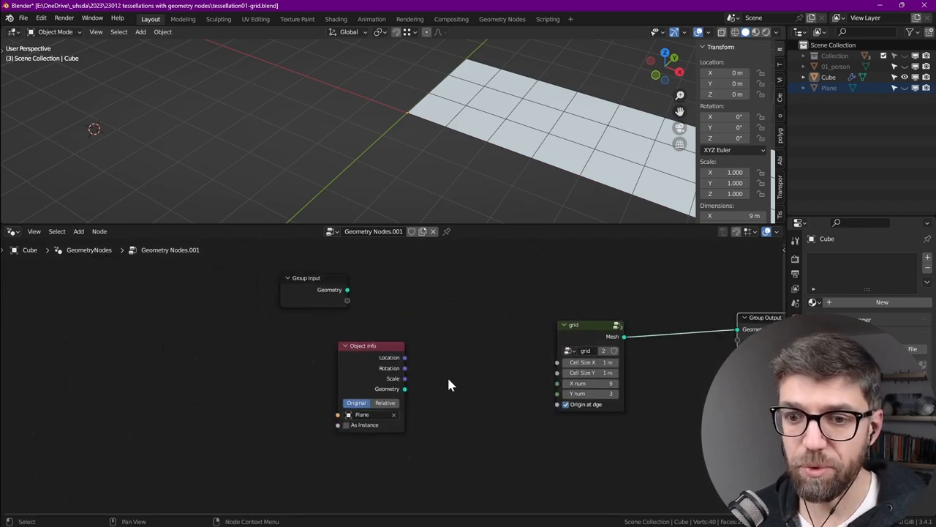
Step: Instance the plane tile on the grid points and feed its geometry into a Bounding Box
click(590, 363)
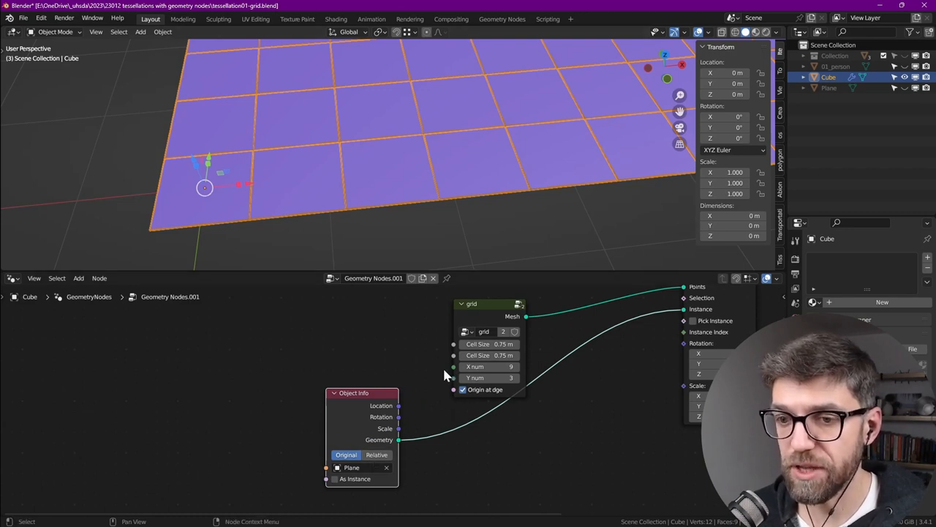
drag(363, 393, 251, 313)
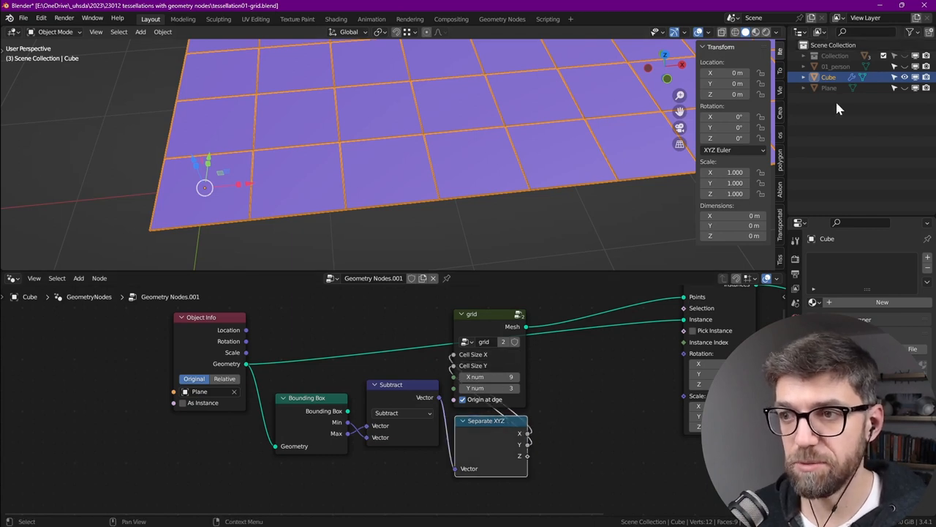
Step: Select the Plane tile object in the Outliner
click(828, 88)
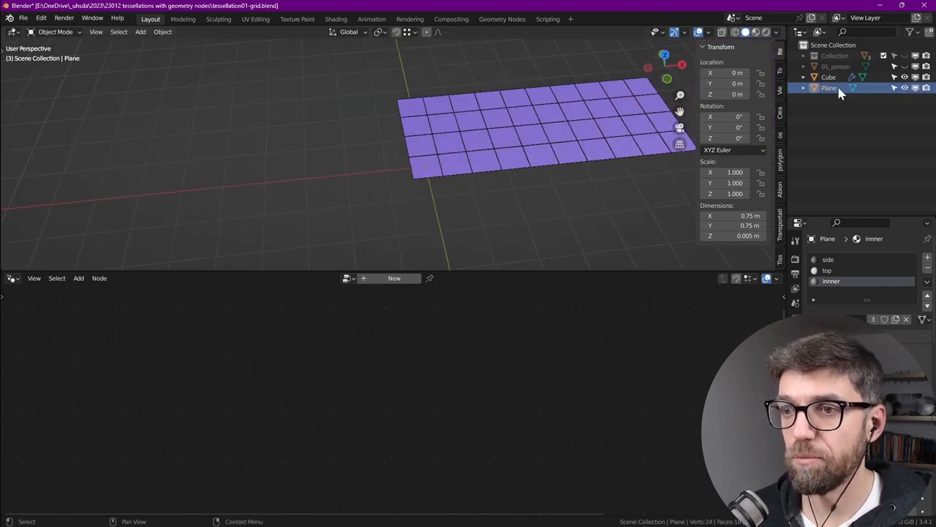
key(s)
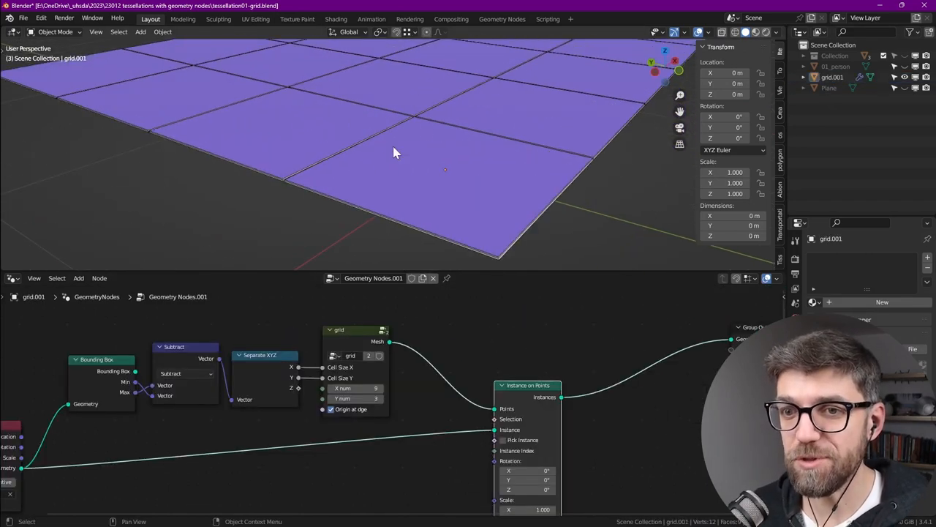
mouse_move(486, 228)
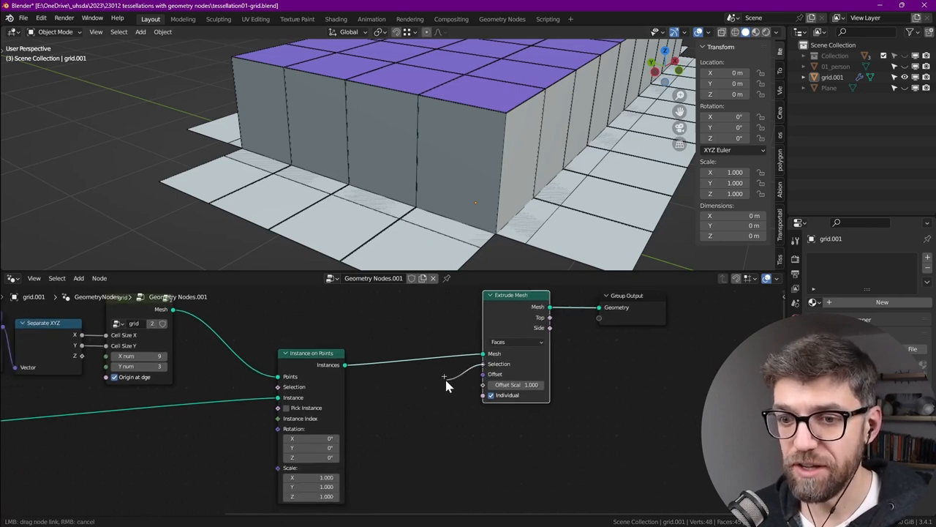
Step: Restrict the Extrude Mesh to top-material faces with Offset Scale 0.000
click(443, 376)
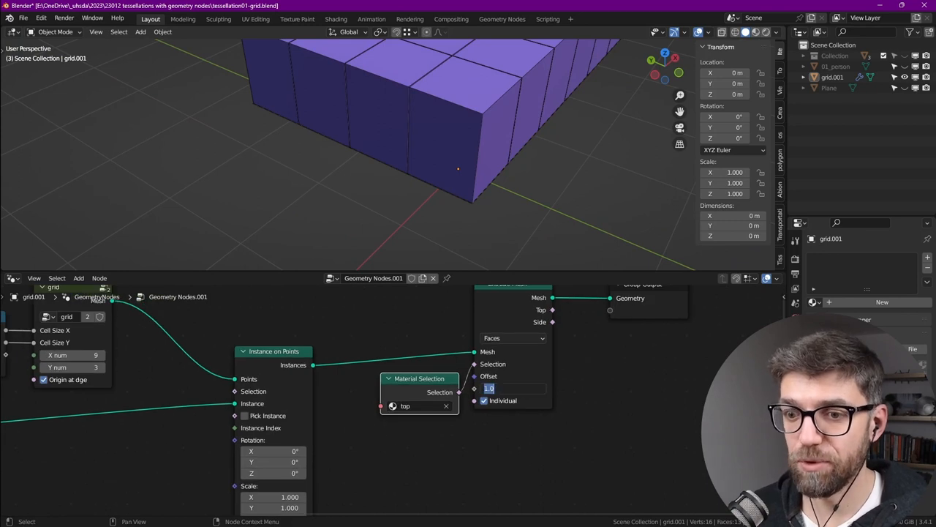
text(0.000)
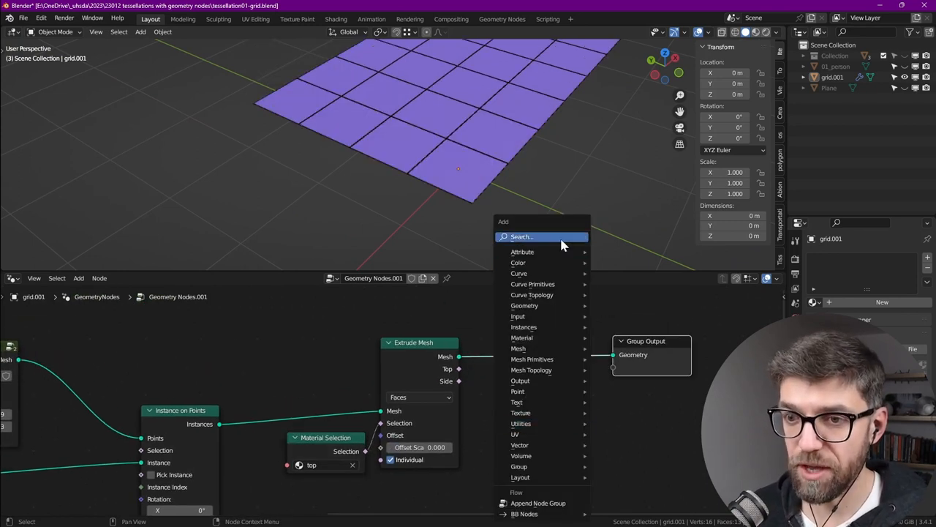
Step: Add Scale Elements on the extruded top faces and shrink them to 0.3
text(scal)
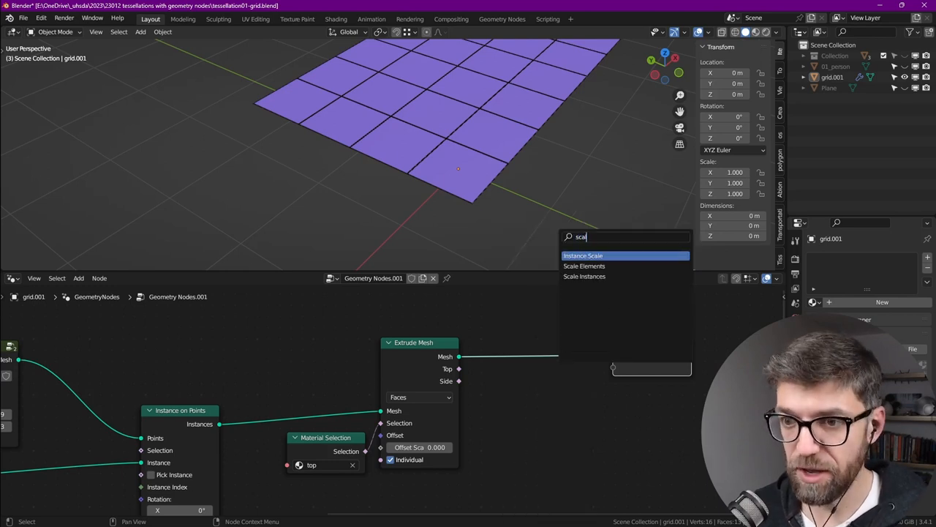
click(584, 266)
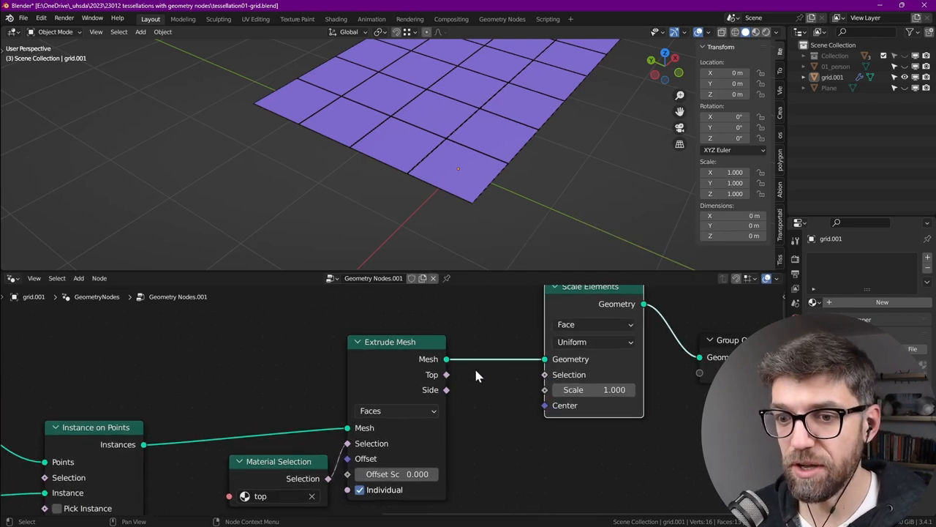
drag(446, 374, 530, 374)
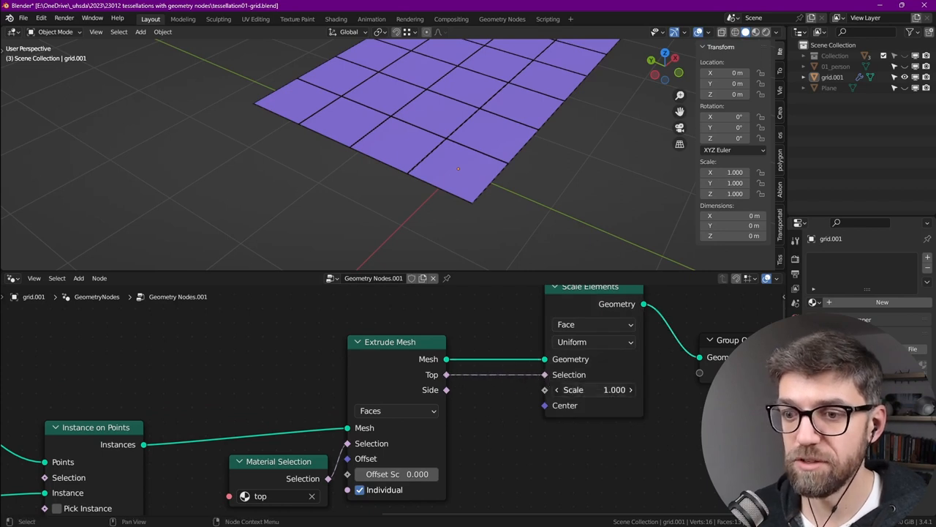
drag(622, 389, 600, 389)
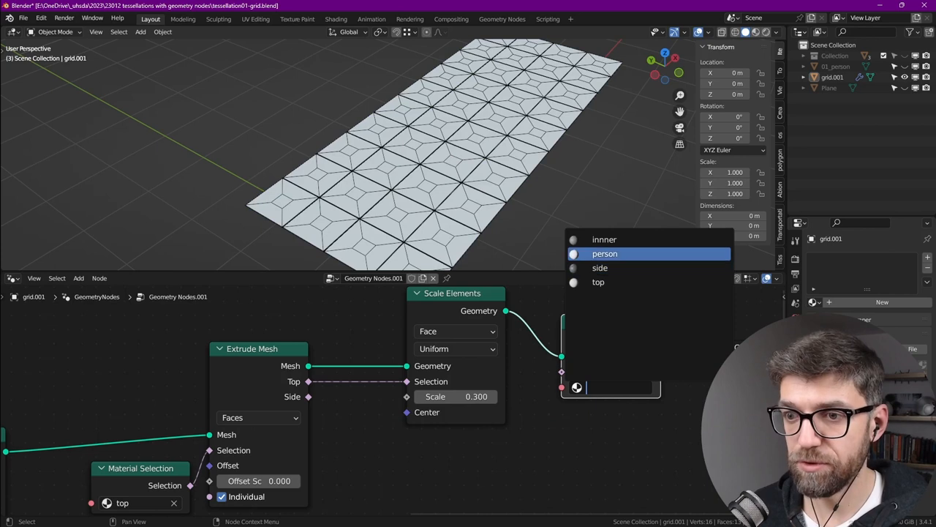
Step: Set the scaled top faces to the inner material via a Set Material node
click(605, 240)
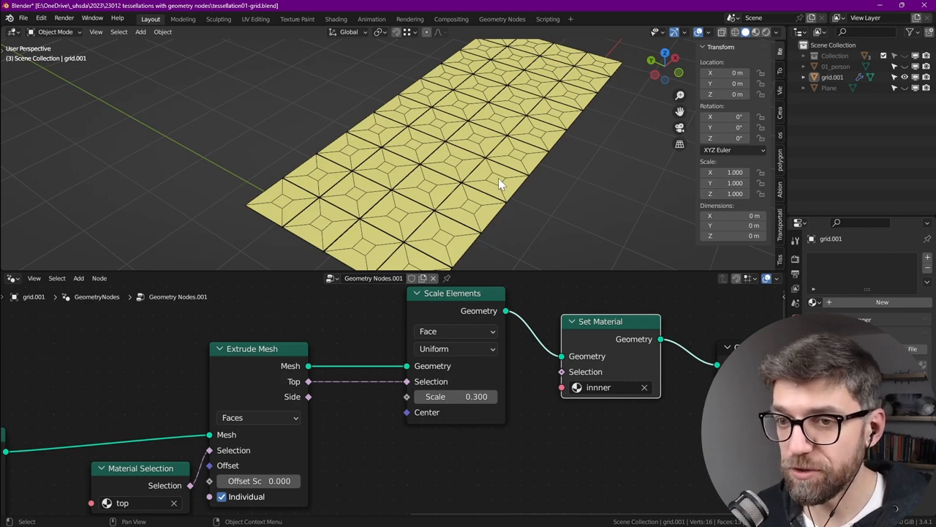
mouse_move(299, 365)
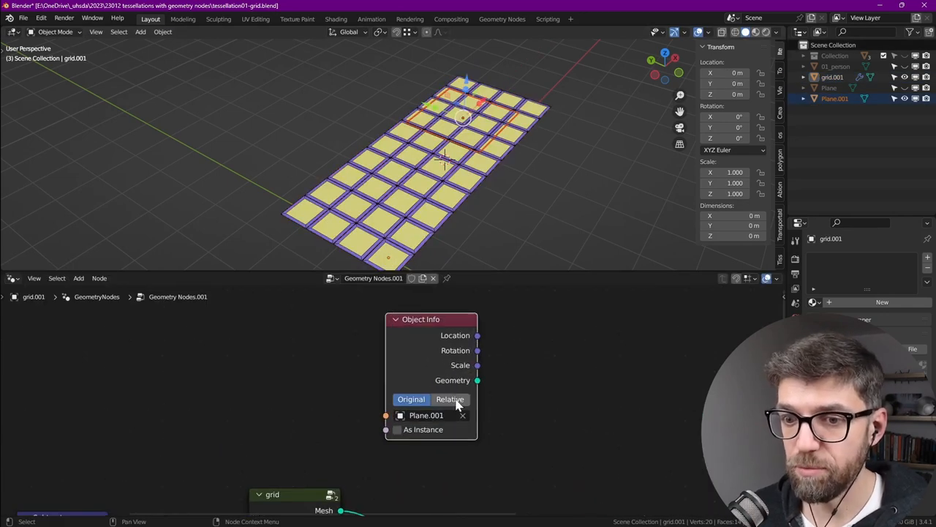
Step: Switch the Plane.001 Object Info node from Original to Relative transform
click(451, 399)
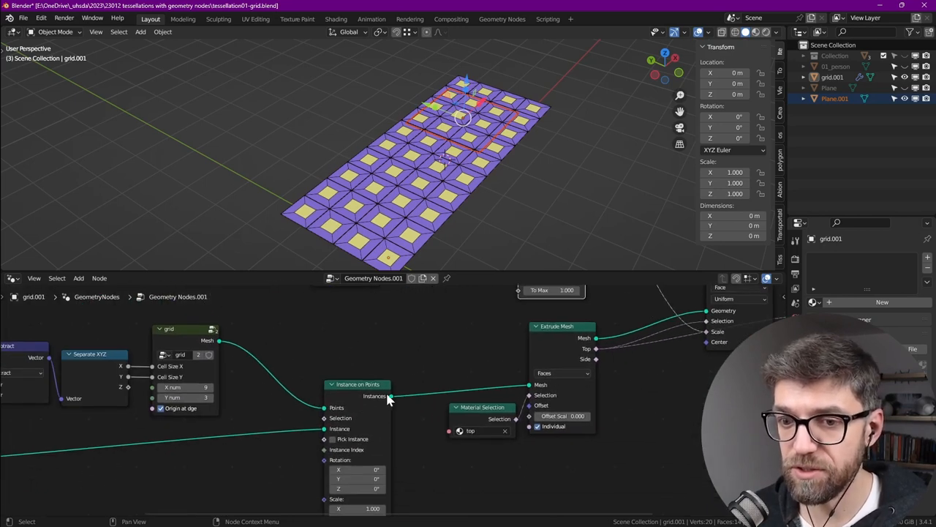
mouse_move(392, 402)
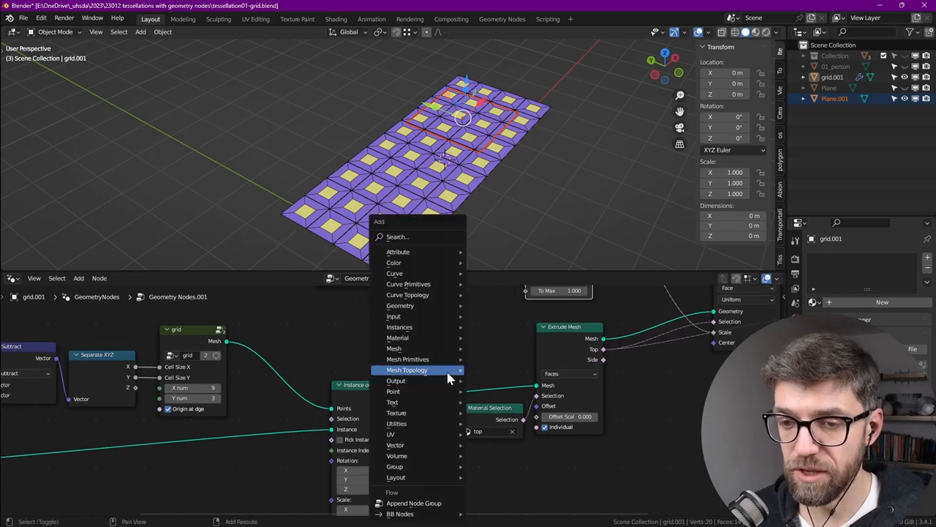
Step: Add a Realize Instances node between Instance on Points and Extrude Mesh
text(real)
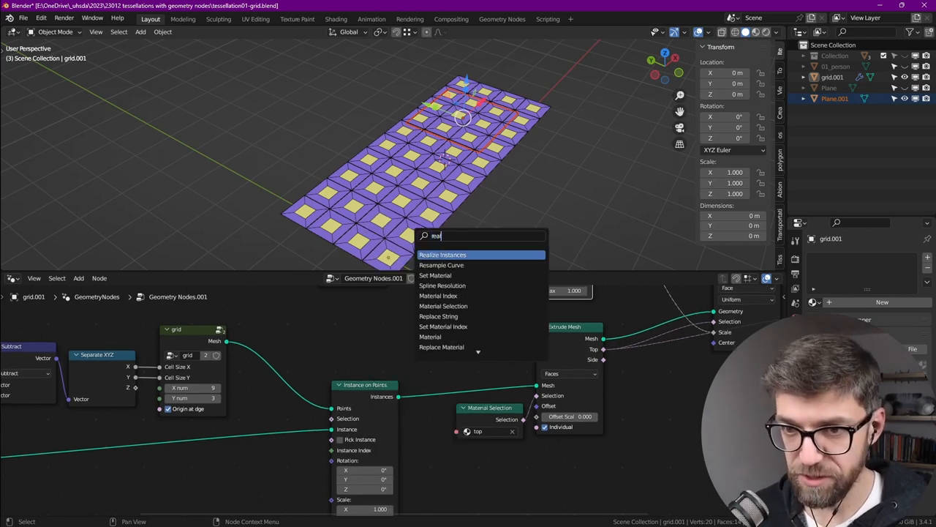
click(442, 255)
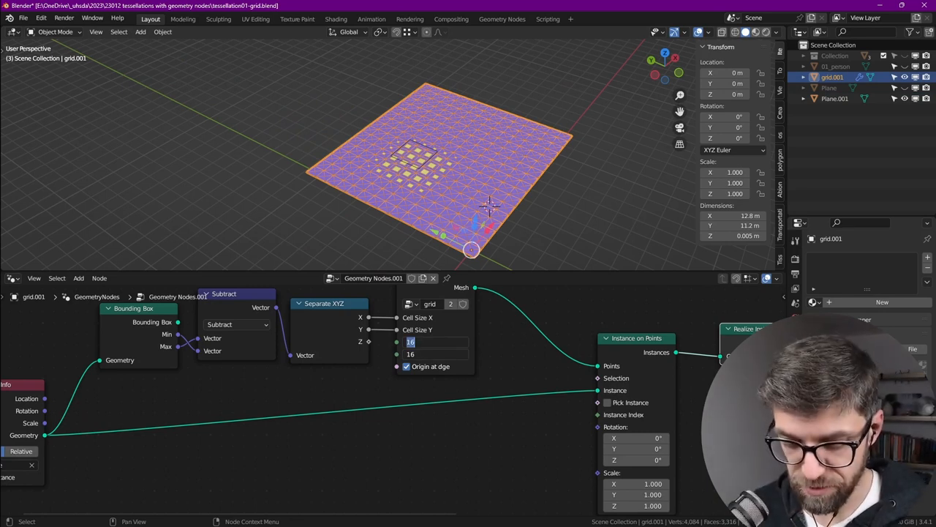
Step: Set the Grid node's X/Y vertex counts to 120 and 500
text(120)
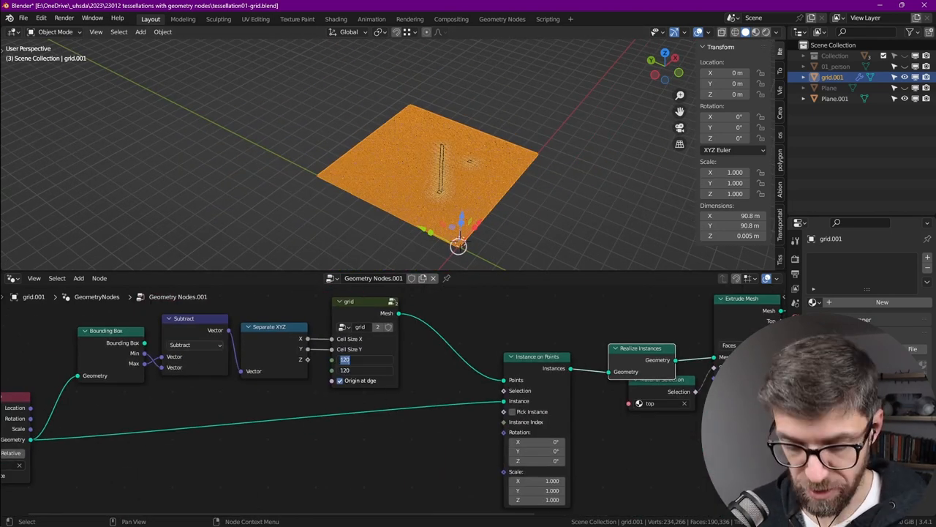
text(500)
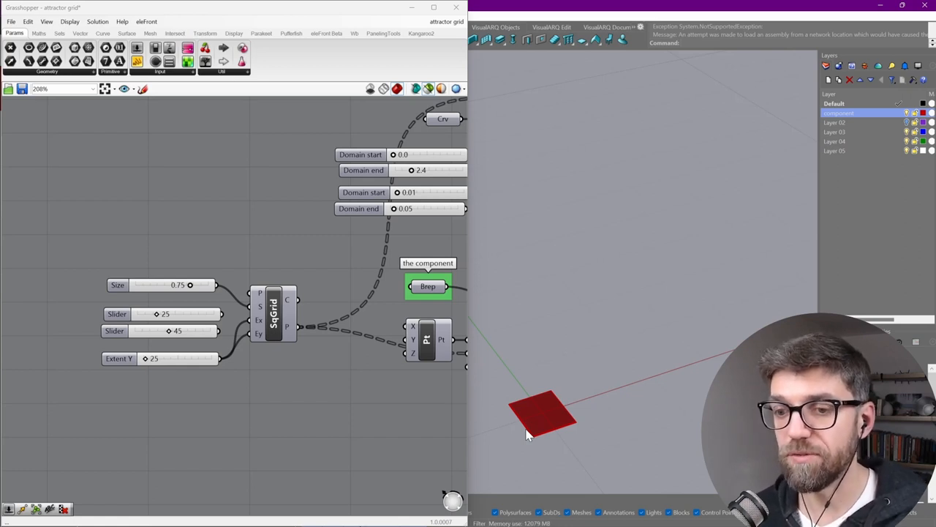
mouse_move(401, 397)
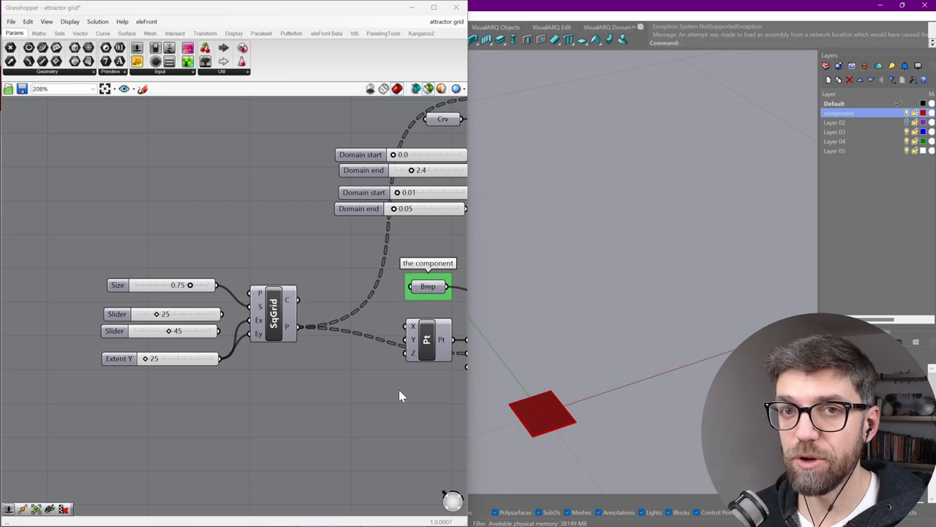
mouse_move(578, 404)
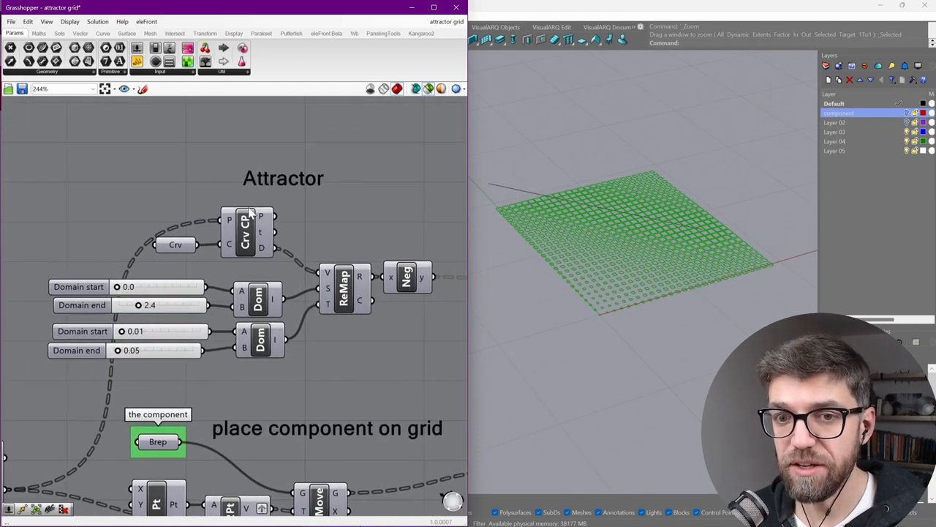
mouse_move(533, 202)
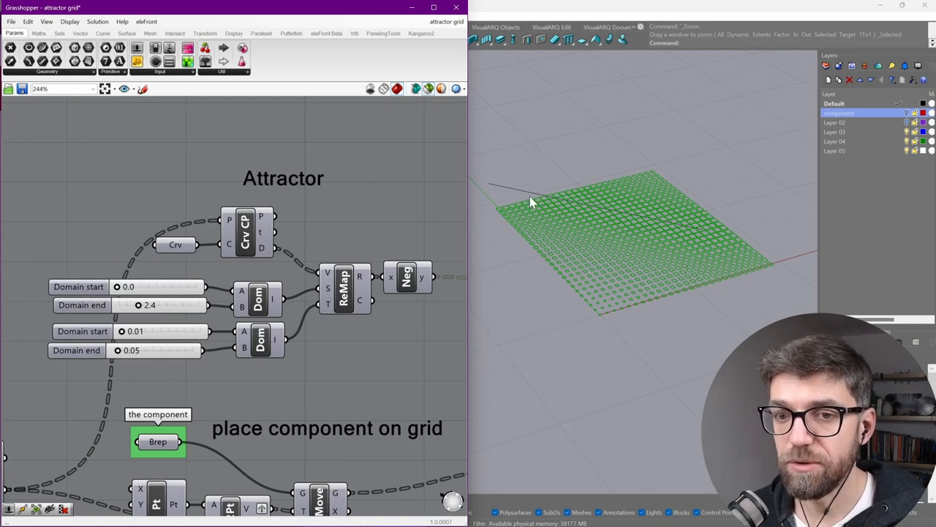
mouse_move(505, 199)
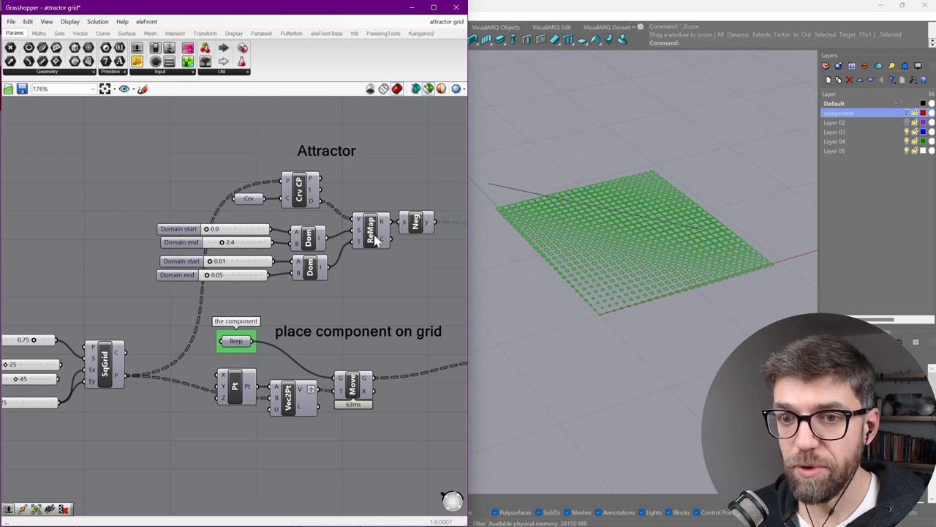
Step: Turn off Preview on the Join component and start a new component search on the canvas
scroll(up, 3)
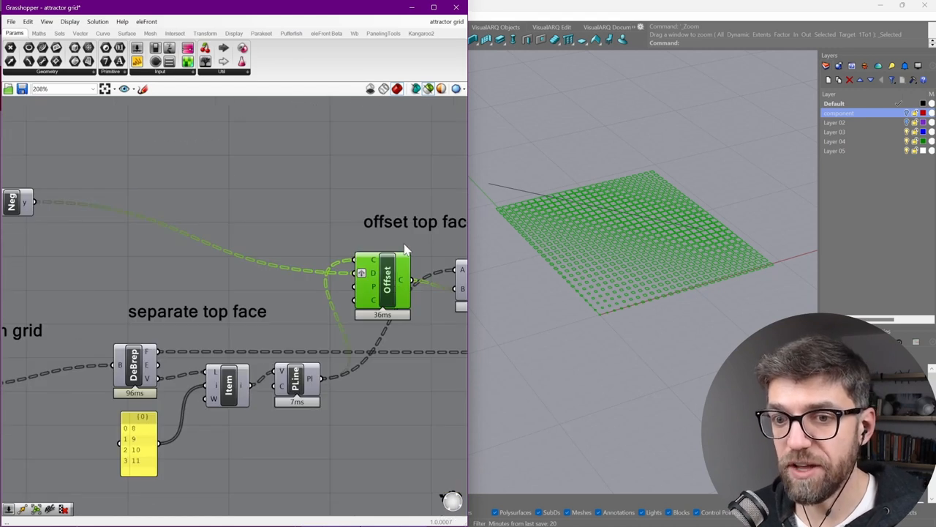
mouse_move(620, 299)
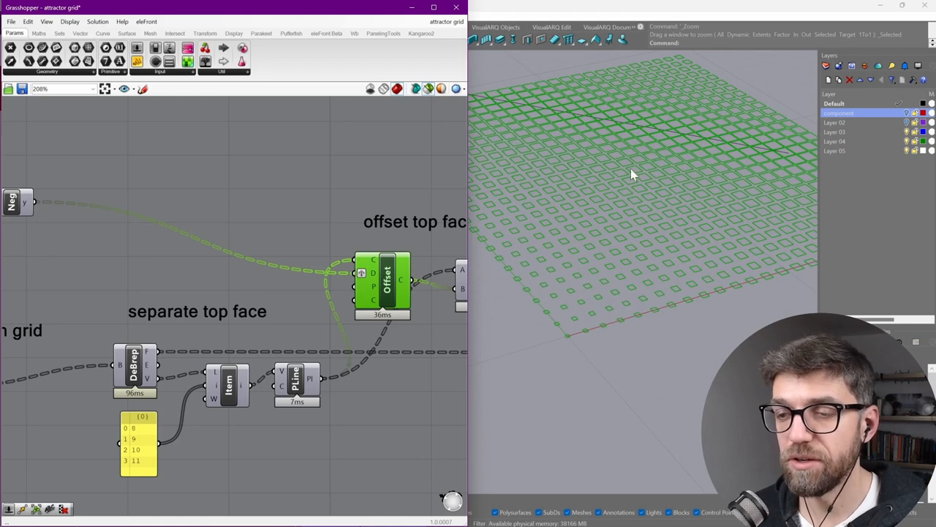
mouse_move(627, 275)
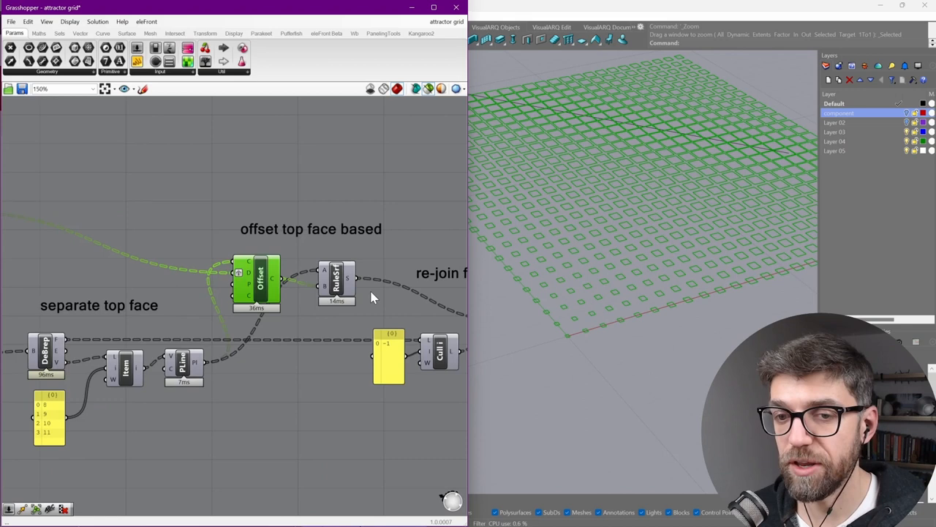
scroll(down, 3)
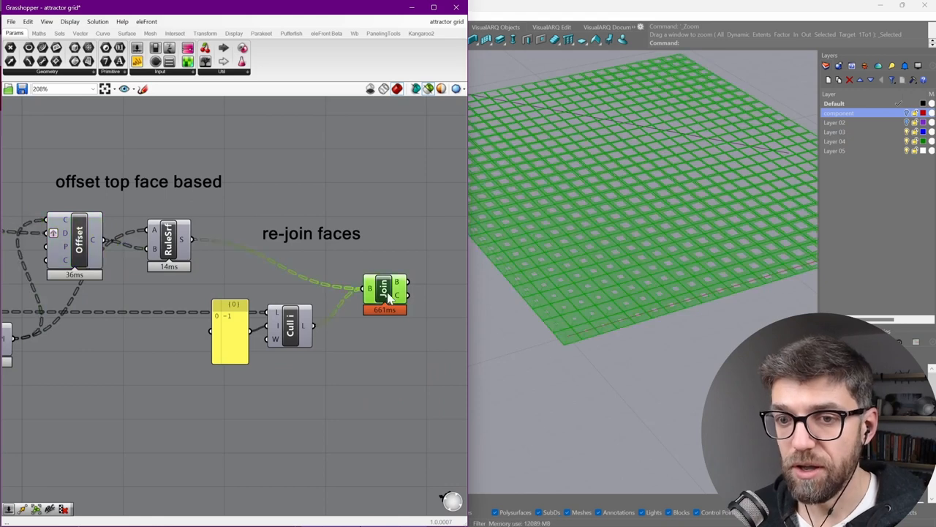
right_click(383, 290)
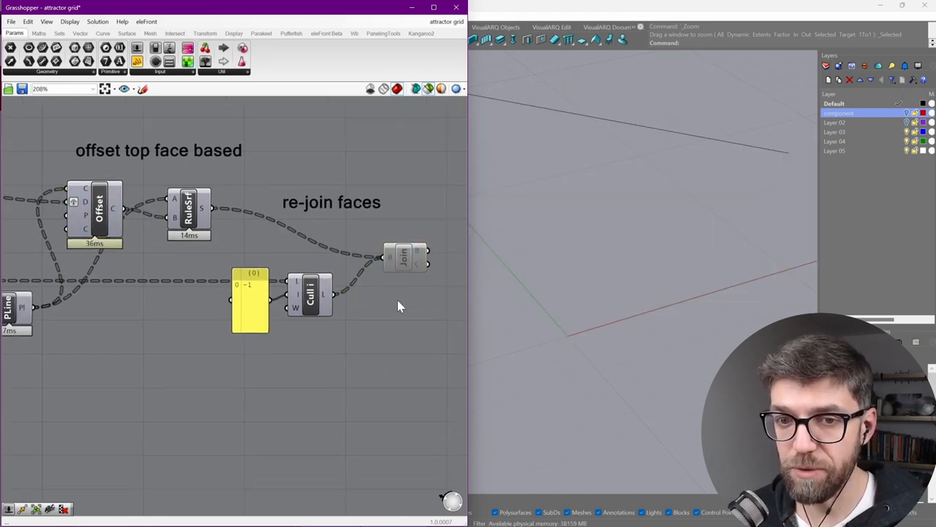
double_click(373, 303)
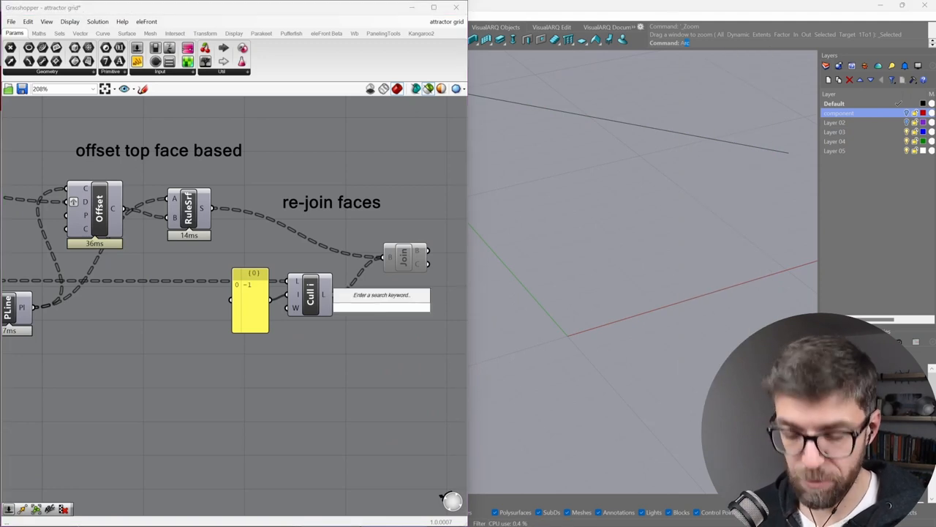